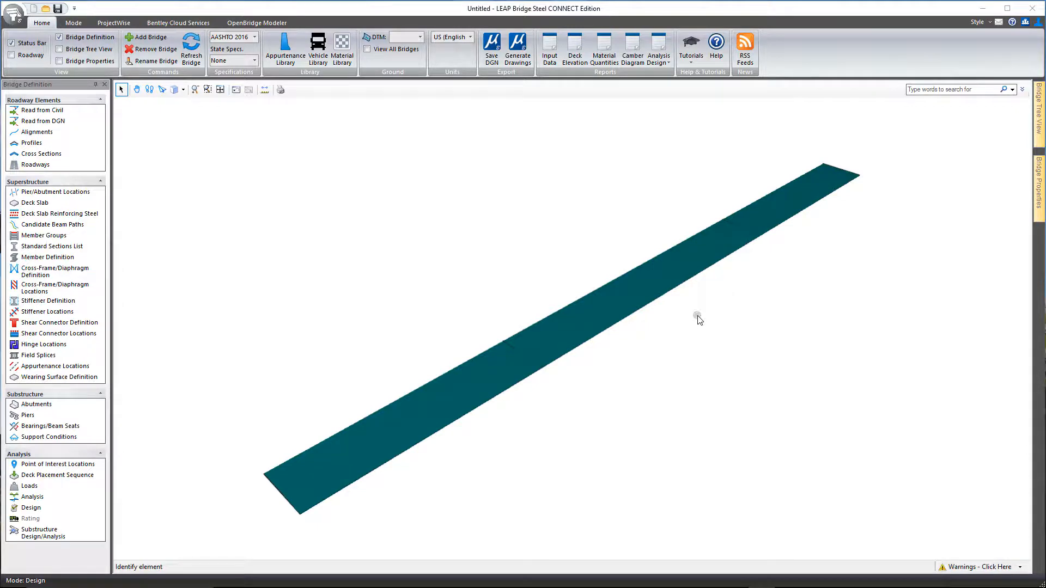
{"action": "mouse_move", "coordinate": [267, 258]}
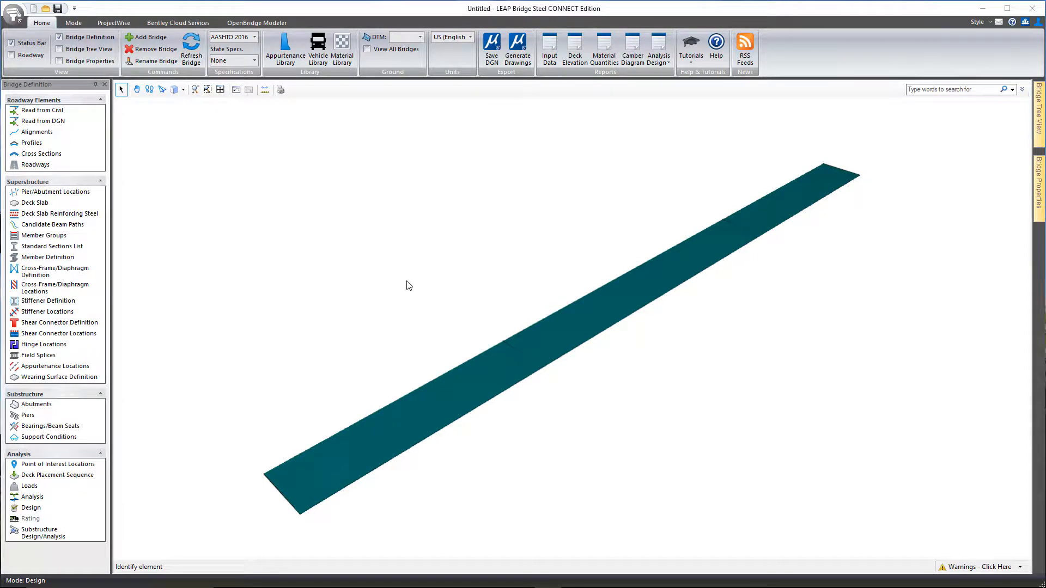
Step: Open the Member Groups definition from the Superstructure section, showing Group01
{"action": "left_click", "coordinate": [44, 234]}
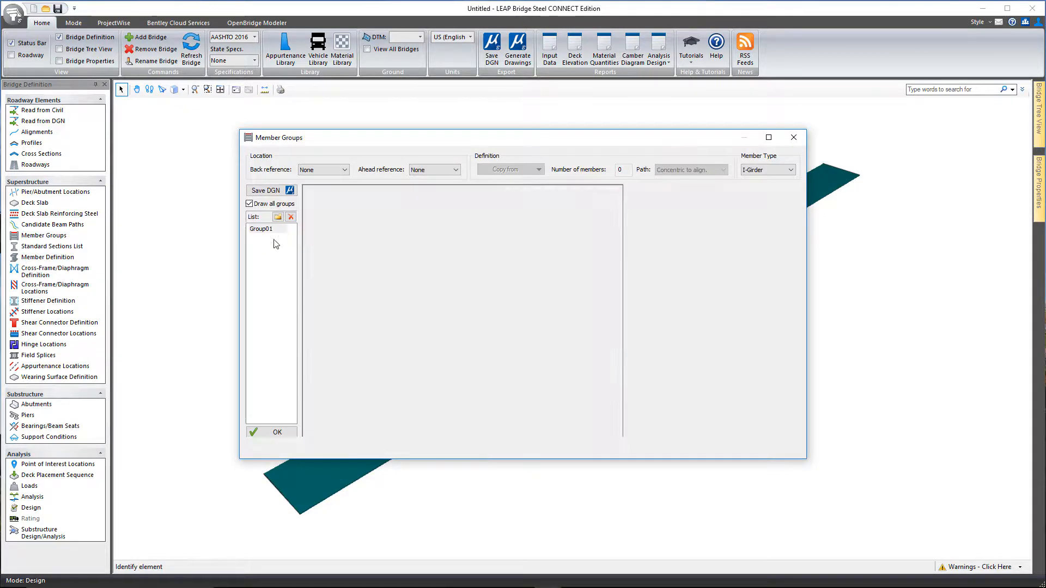
Step: Set Group01 to span Support 01 to Support 04 with 2 members
{"action": "left_click", "coordinate": [262, 229]}
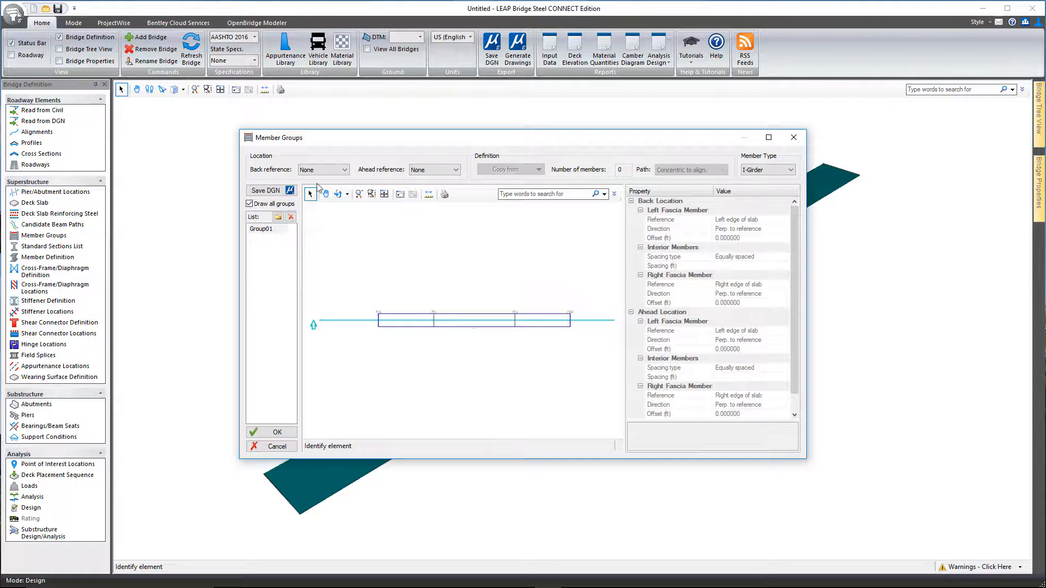
{"action": "left_click", "coordinate": [322, 169]}
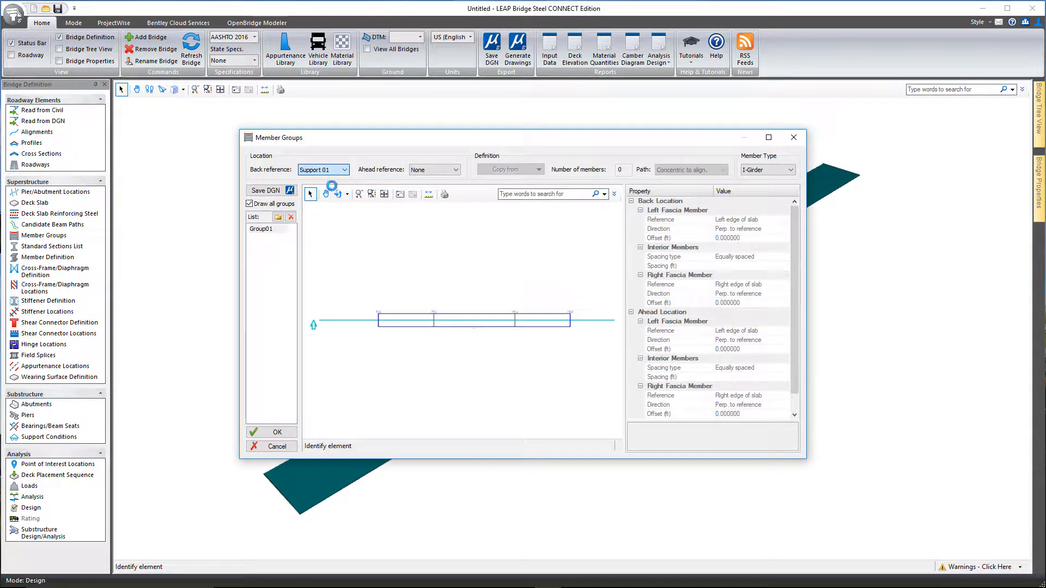
{"action": "left_click", "coordinate": [433, 169]}
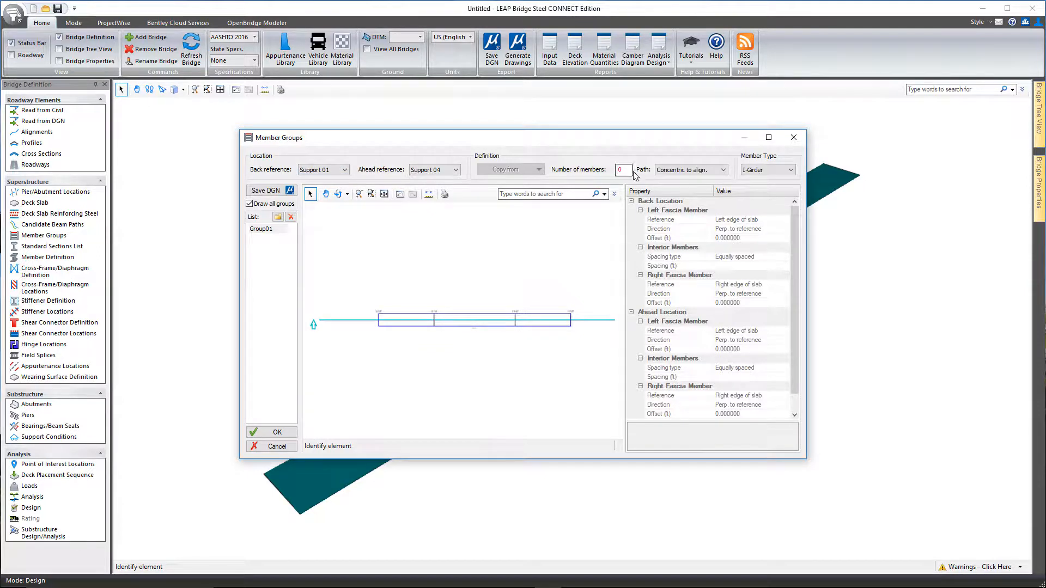
{"action": "type", "text": "2"}
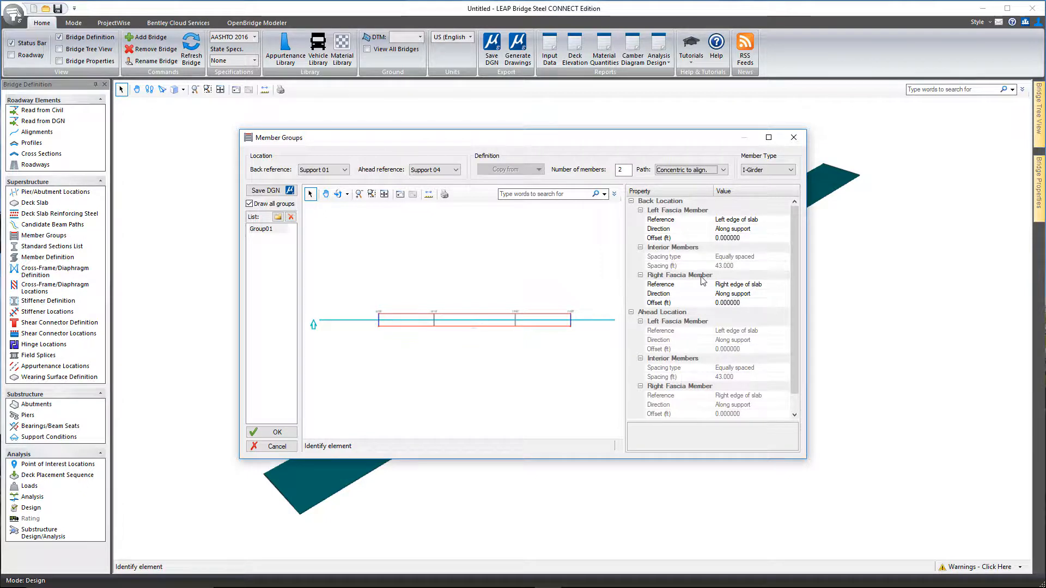
{"action": "left_click", "coordinate": [793, 169]}
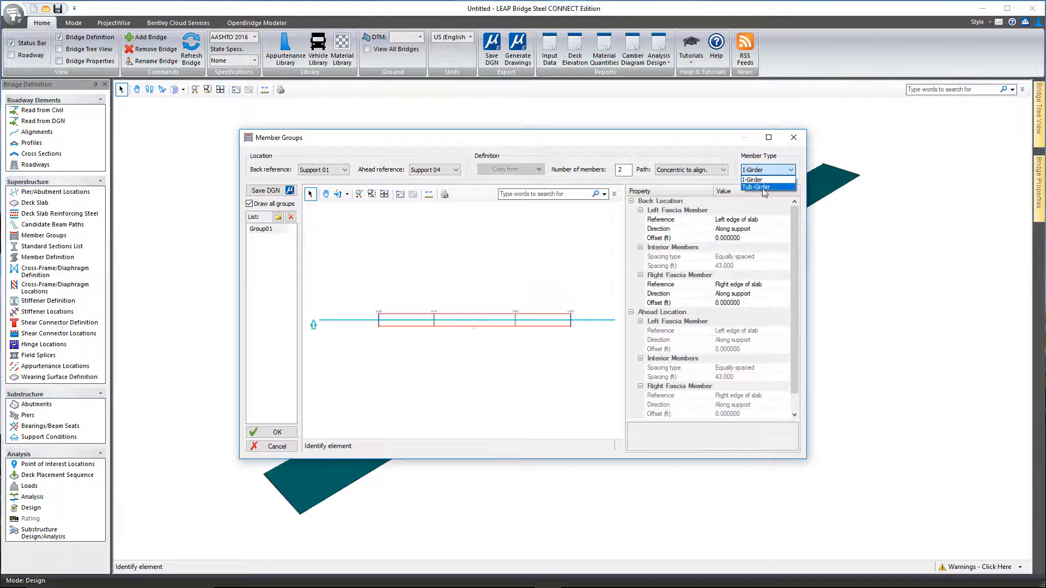
Step: Make Group01 tub girders with 9.75 ft left and right fascia back offsets, and accept
{"action": "left_click", "coordinate": [756, 187]}
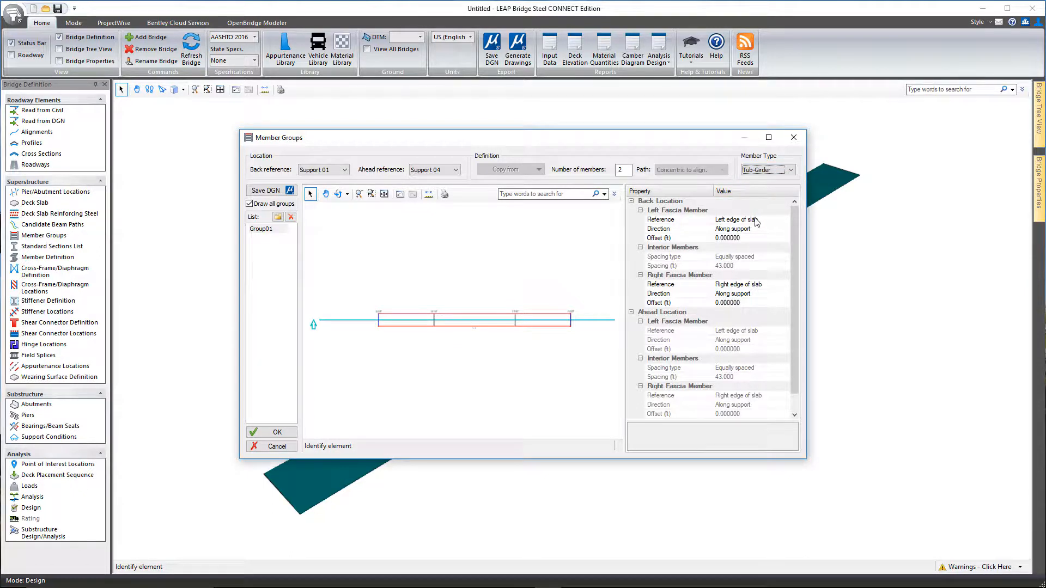
{"action": "mouse_move", "coordinate": [751, 242]}
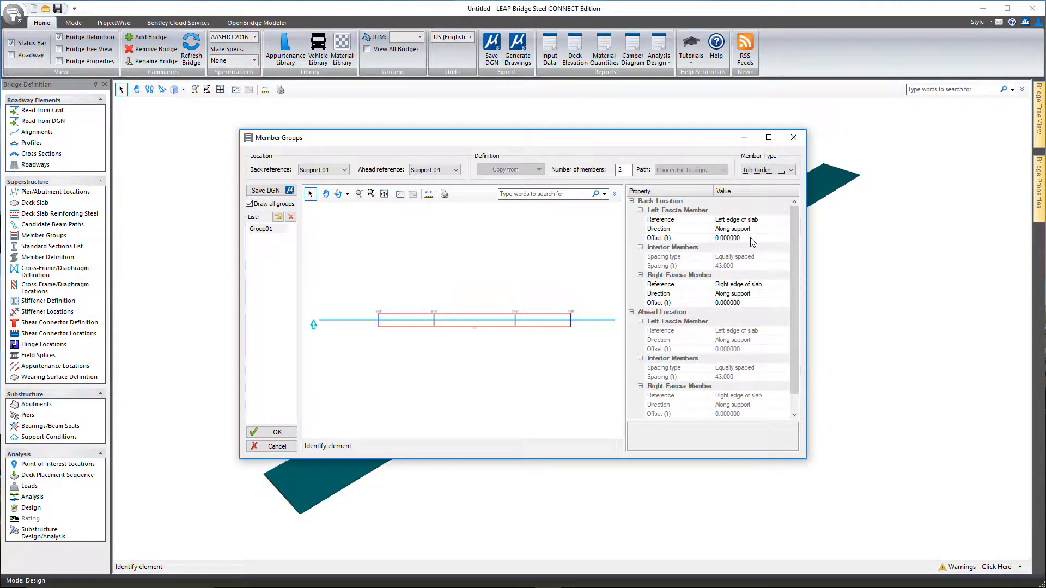
{"action": "left_click", "coordinate": [667, 238]}
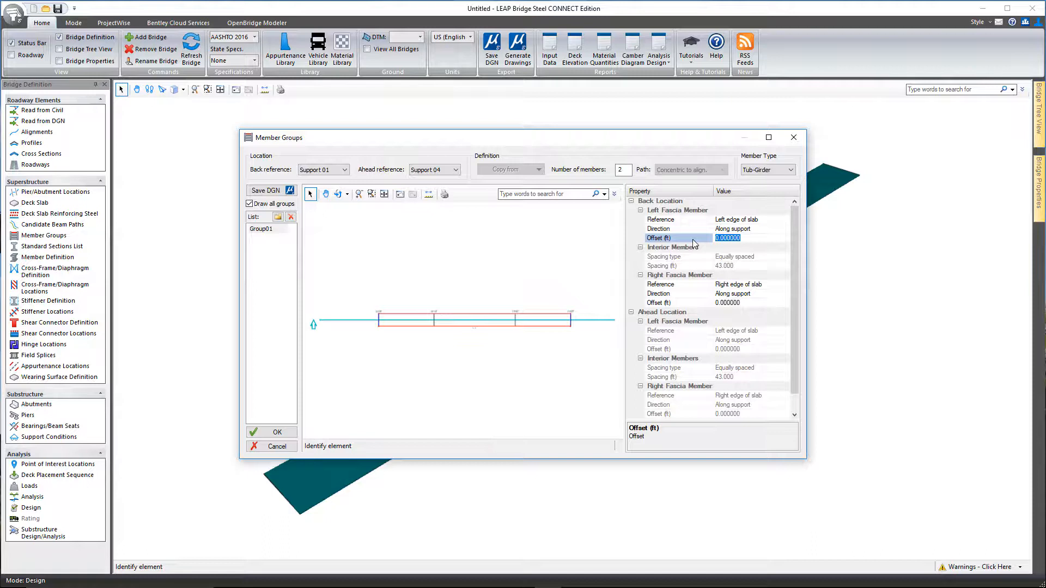
{"action": "type", "text": "9.75"}
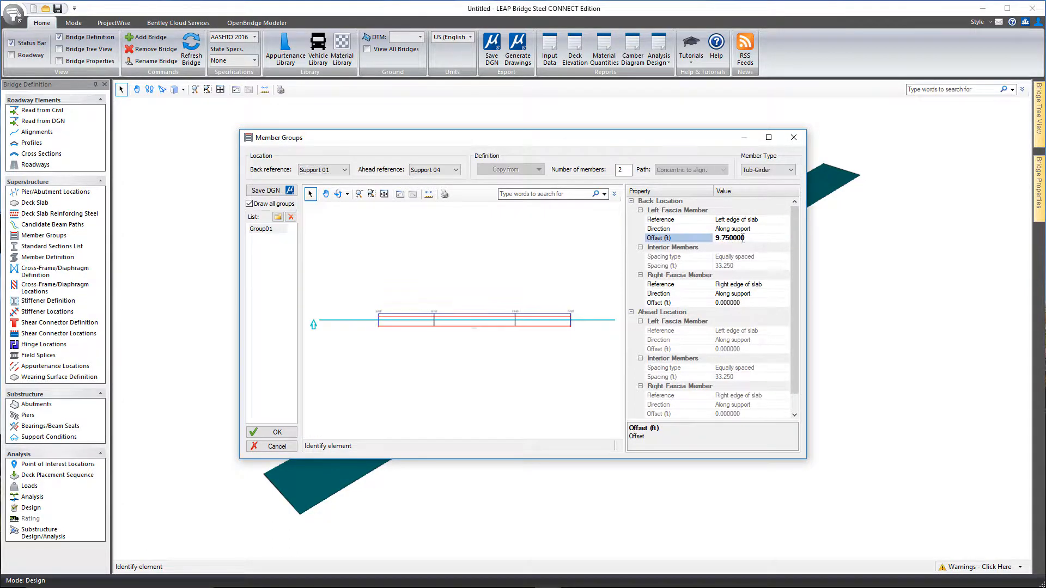
{"action": "mouse_move", "coordinate": [734, 223]}
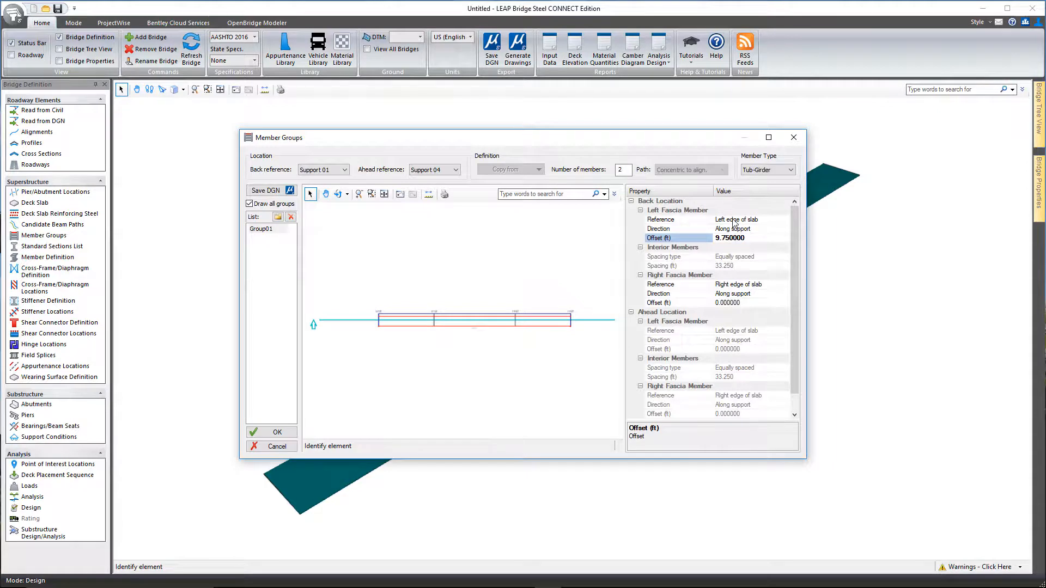
{"action": "left_click", "coordinate": [727, 303]}
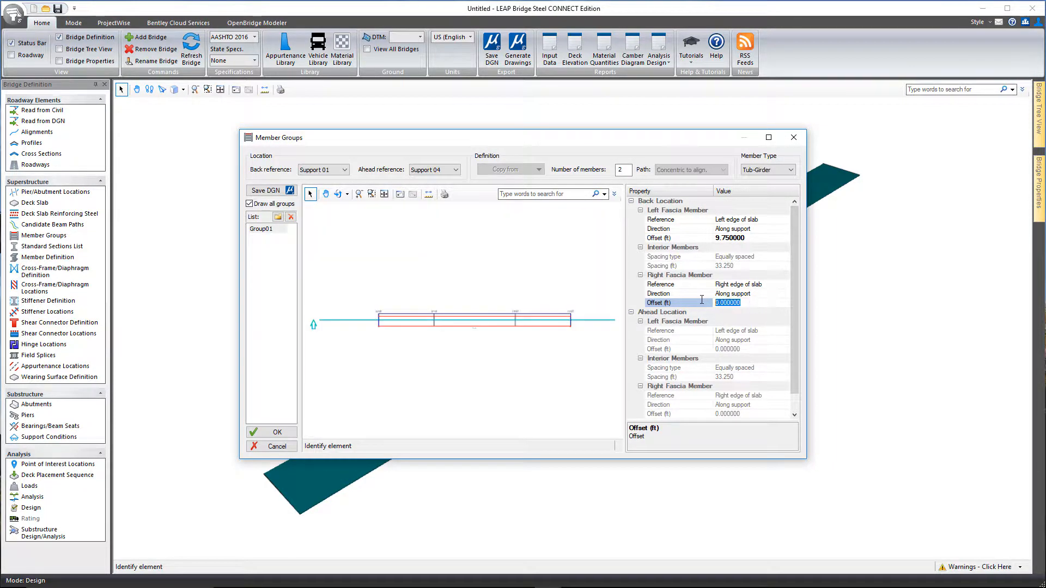
{"action": "type", "text": "9.75"}
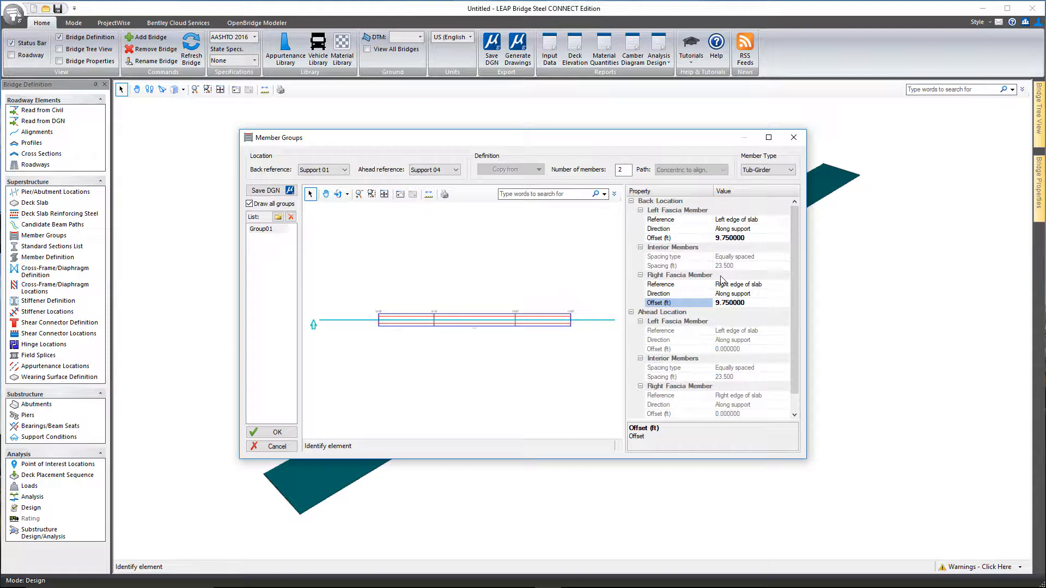
{"action": "mouse_move", "coordinate": [754, 265]}
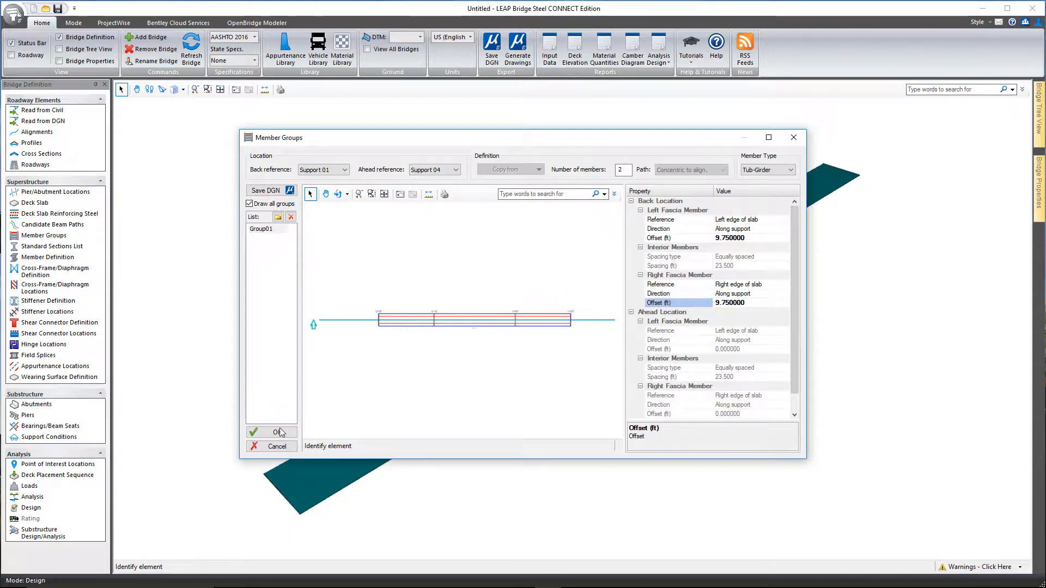
{"action": "left_click", "coordinate": [271, 432]}
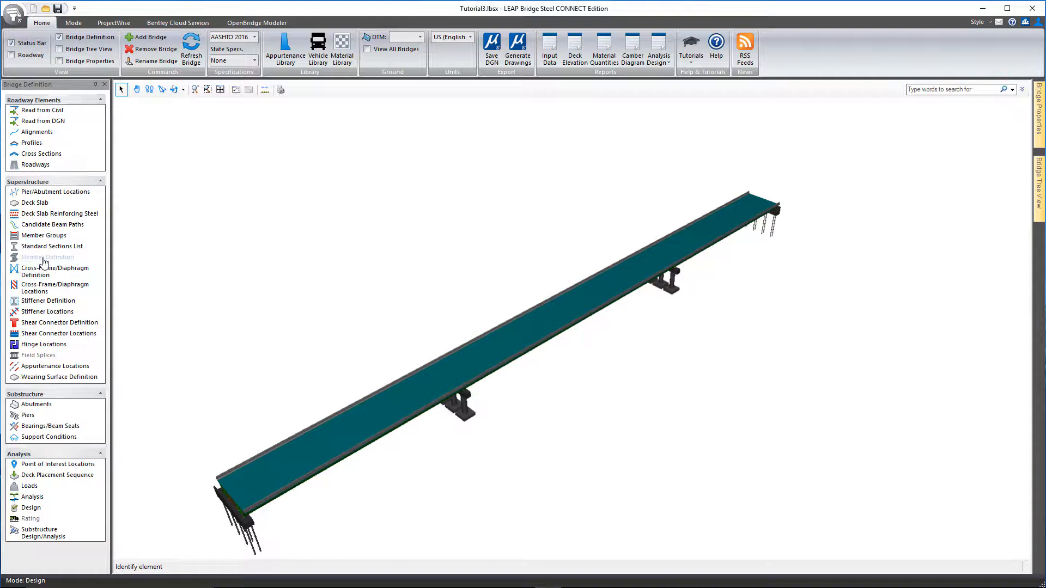
{"action": "mouse_move", "coordinate": [216, 273]}
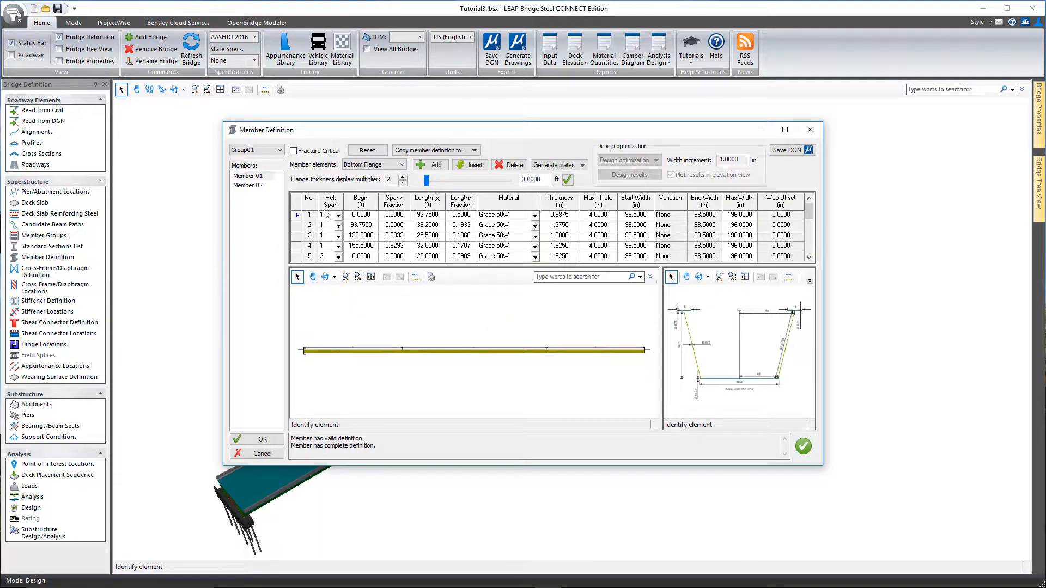
Step: Show Member 01's plate elements and bring up the plate generation options
{"action": "left_click", "coordinate": [402, 164]}
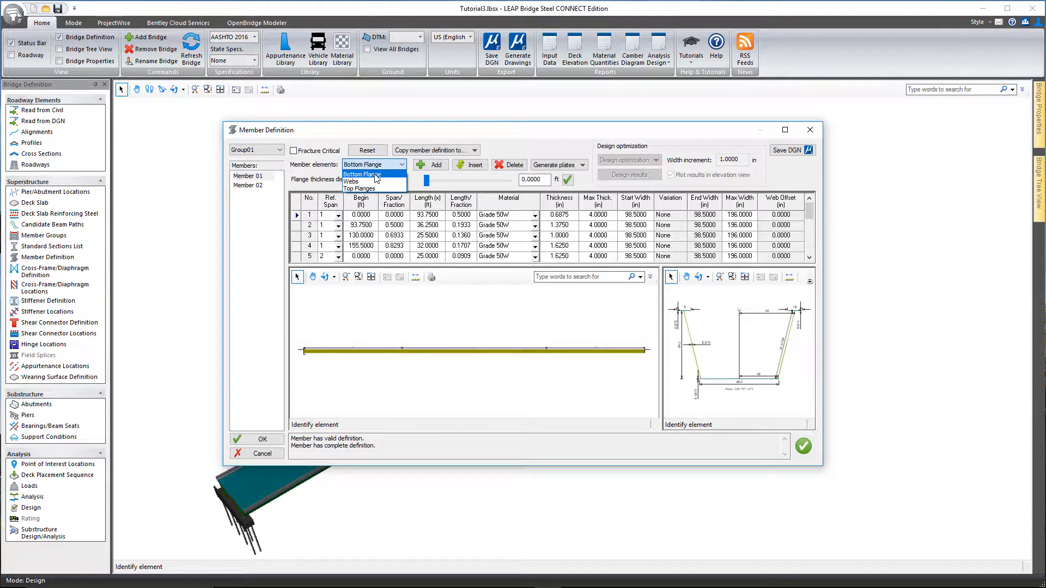
{"action": "mouse_move", "coordinate": [362, 189]}
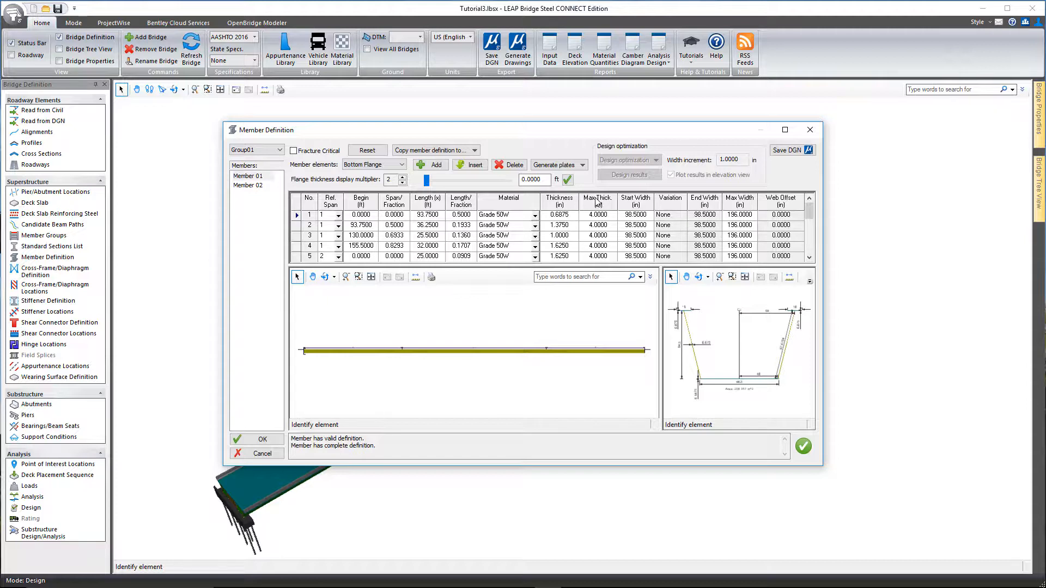
{"action": "mouse_move", "coordinate": [654, 219]}
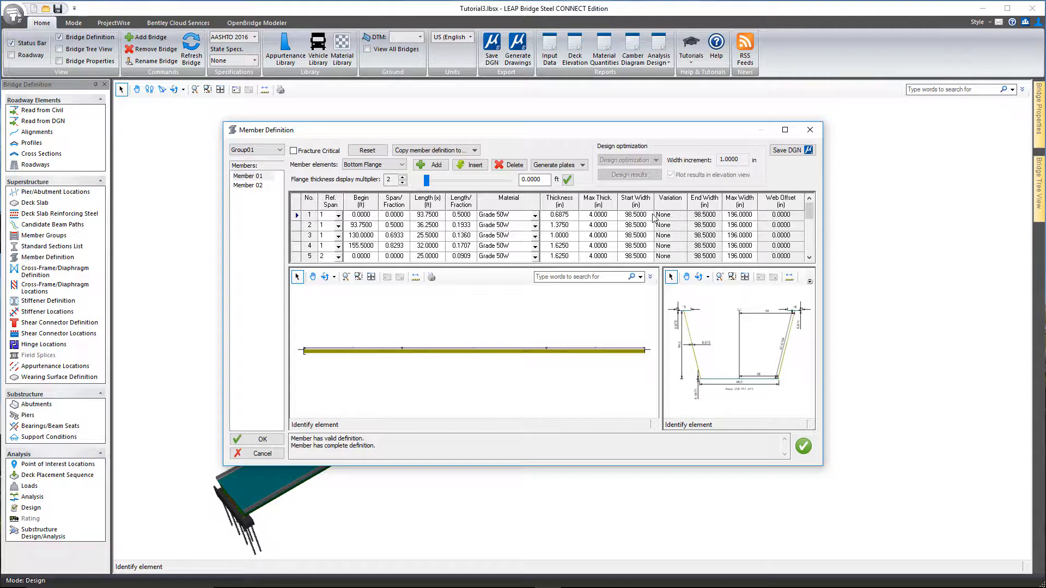
{"action": "mouse_move", "coordinate": [676, 219]}
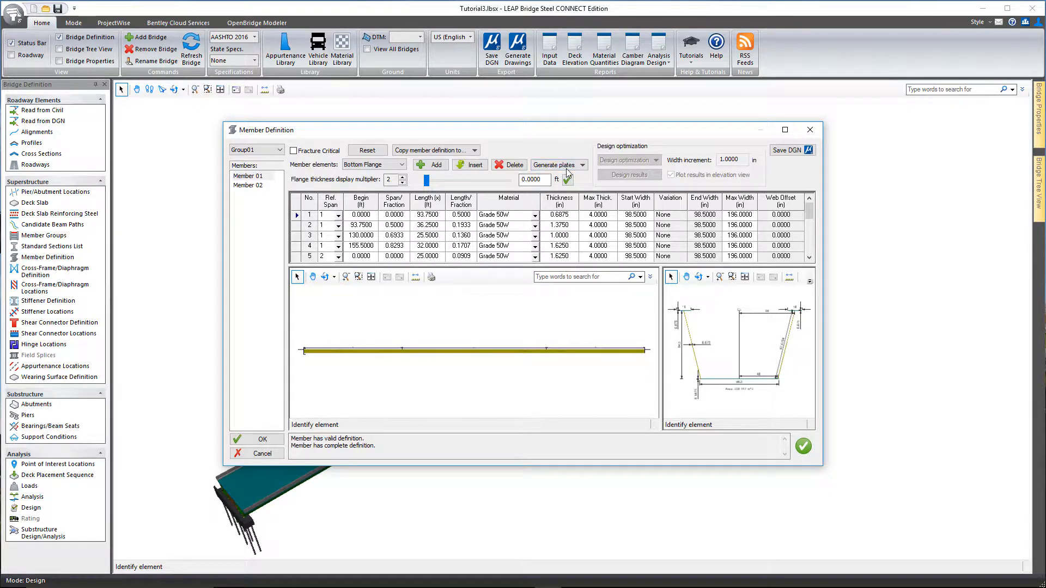
{"action": "left_click", "coordinate": [555, 164]}
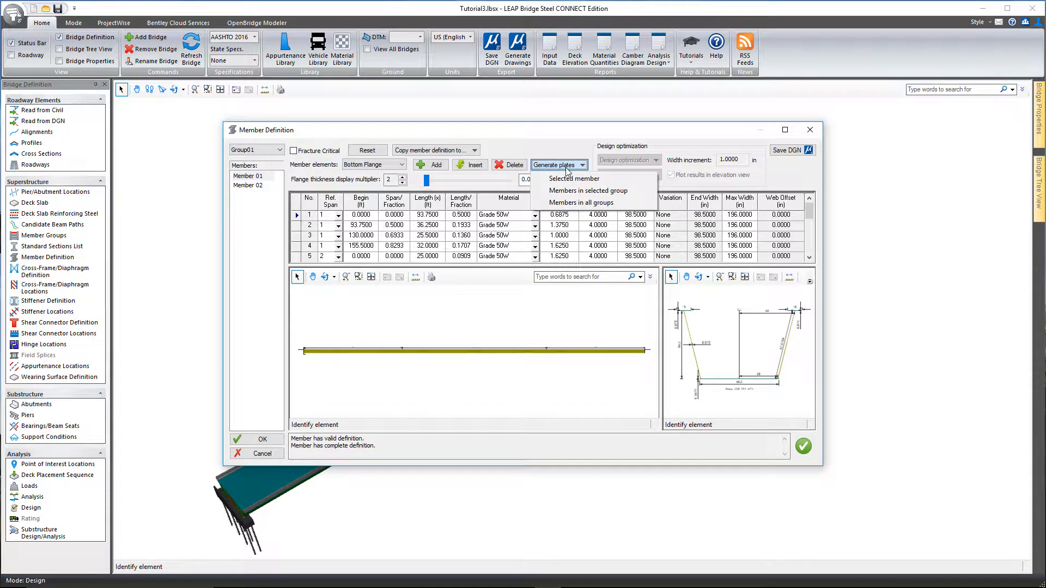
{"action": "mouse_move", "coordinate": [568, 155]}
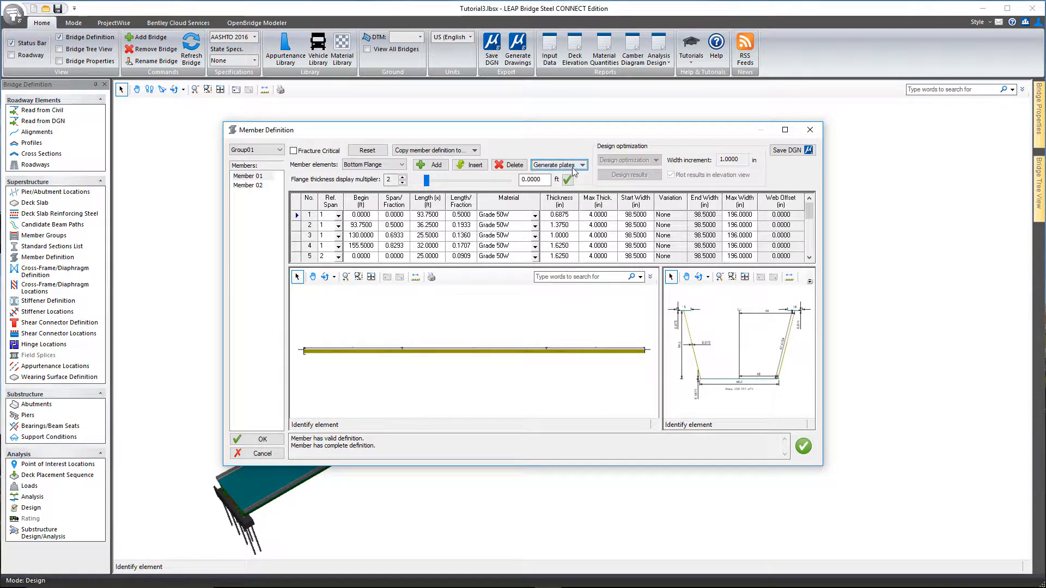
{"action": "left_click", "coordinate": [582, 165]}
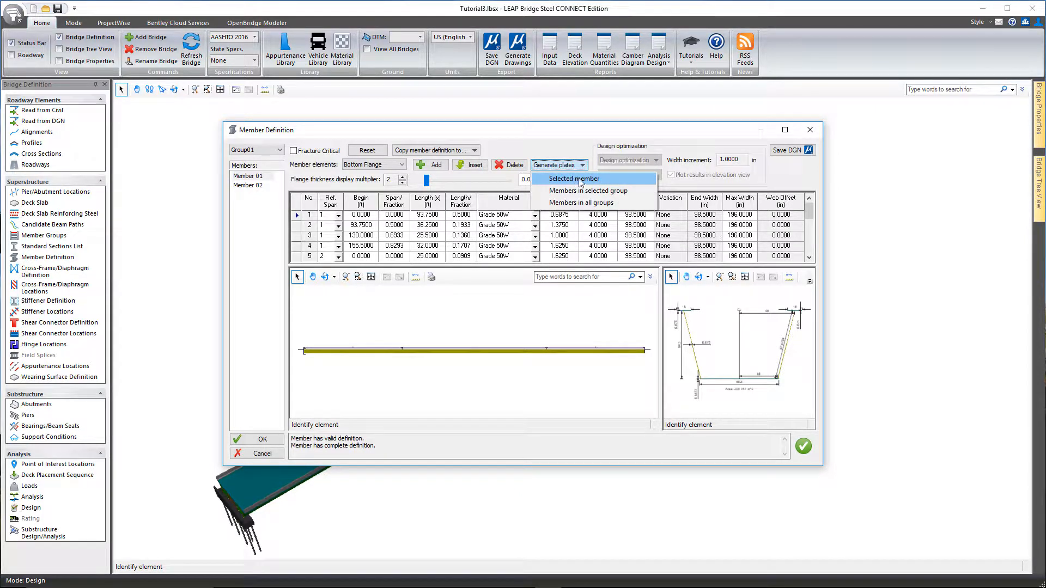
{"action": "left_click", "coordinate": [572, 178]}
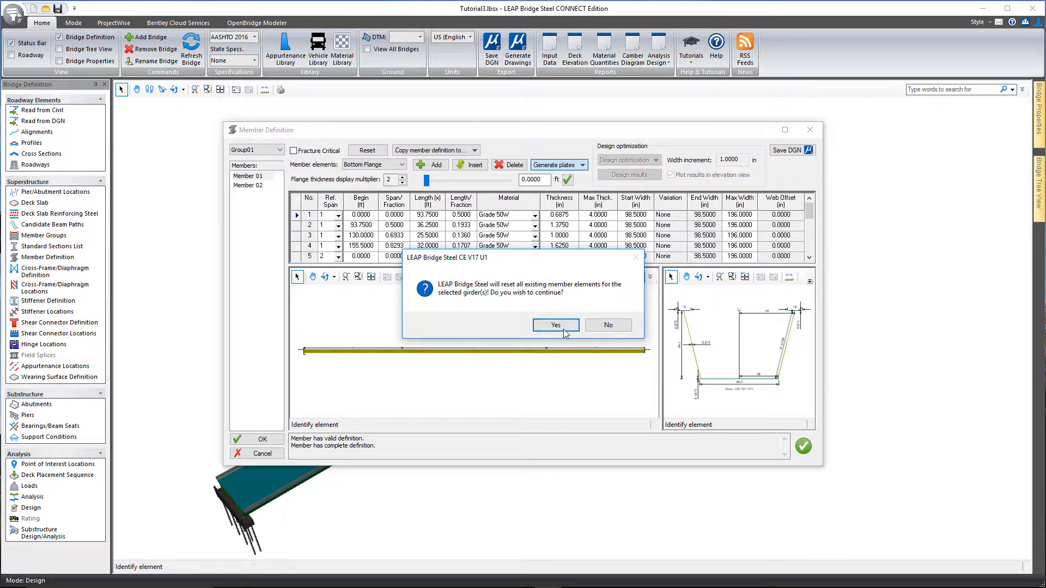
{"action": "left_click", "coordinate": [555, 324]}
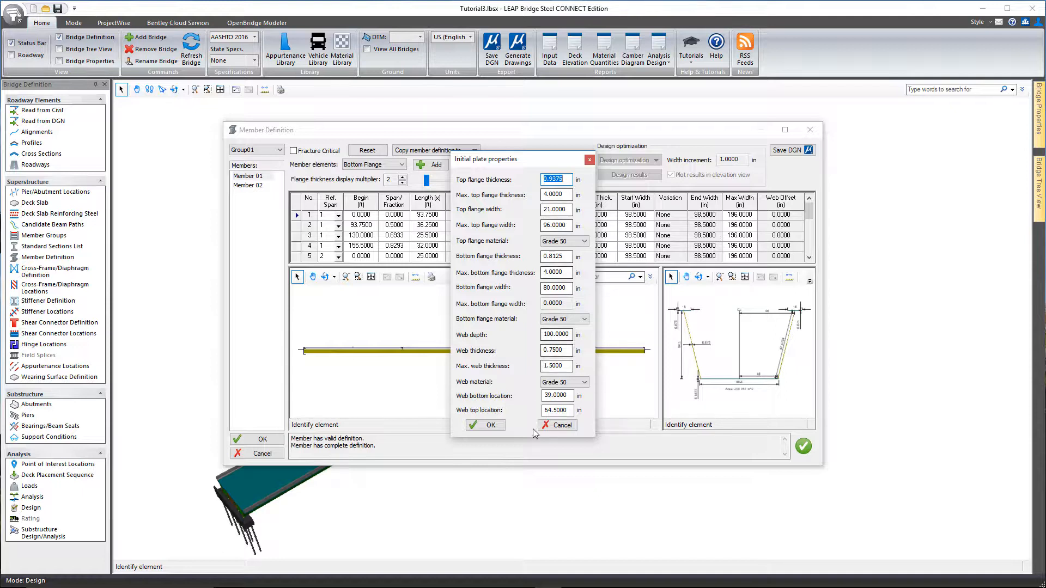
{"action": "left_click", "coordinate": [485, 425]}
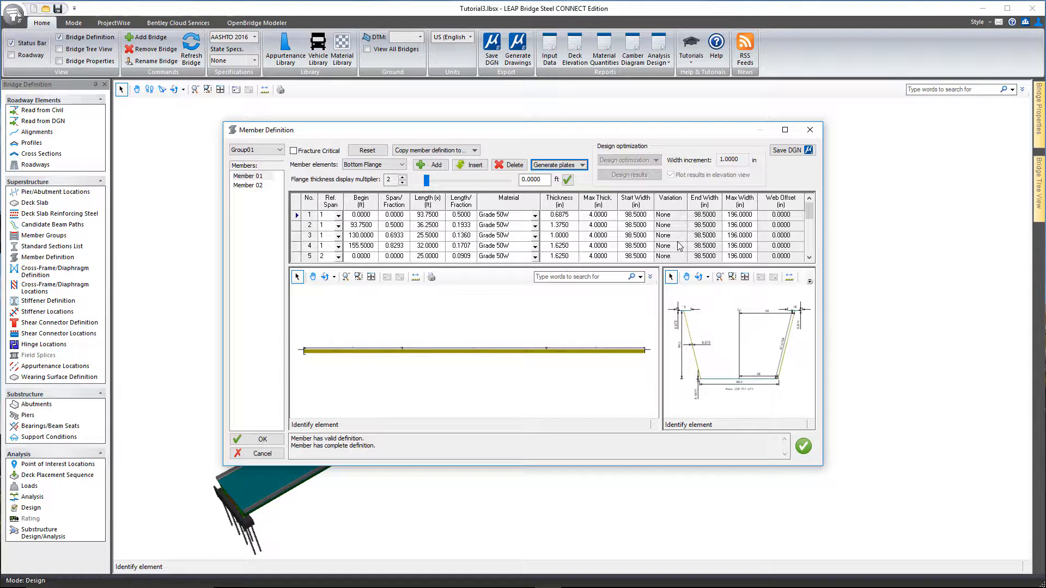
{"action": "mouse_move", "coordinate": [448, 231]}
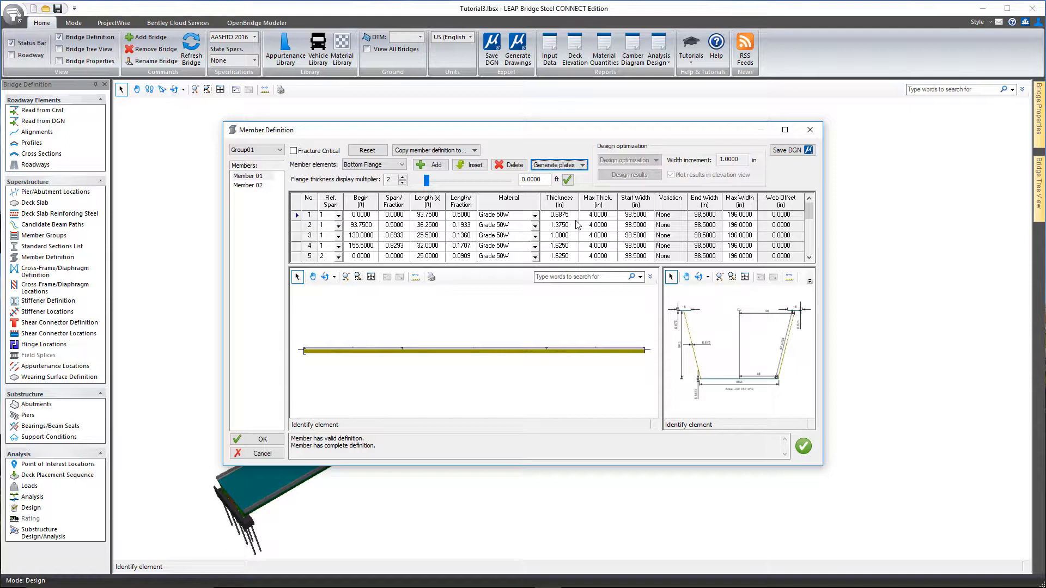
{"action": "mouse_move", "coordinate": [324, 207]}
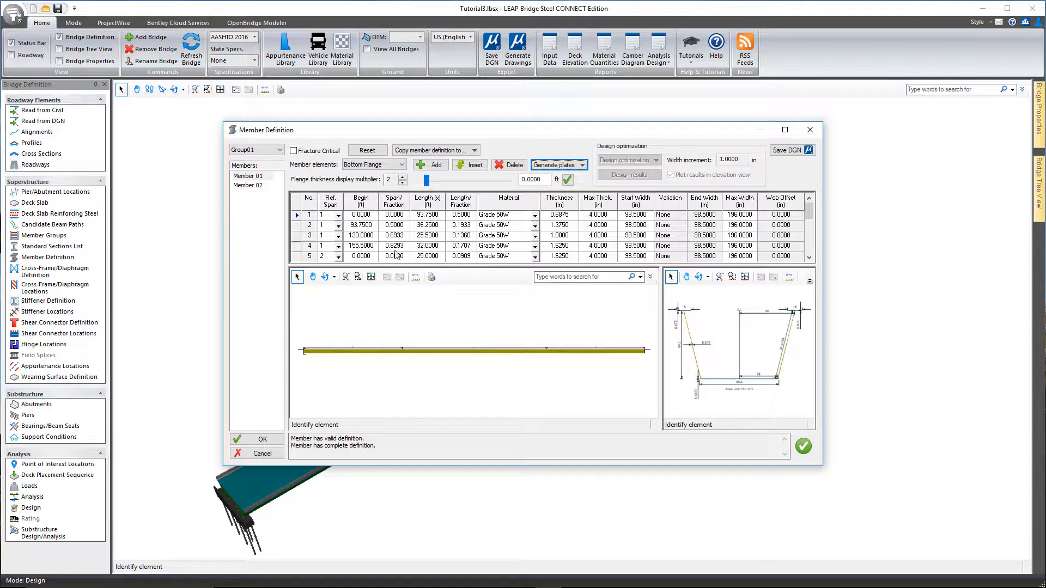
Step: Close Member Definition to return to the 3D tub girder bridge model
{"action": "left_click", "coordinate": [255, 439]}
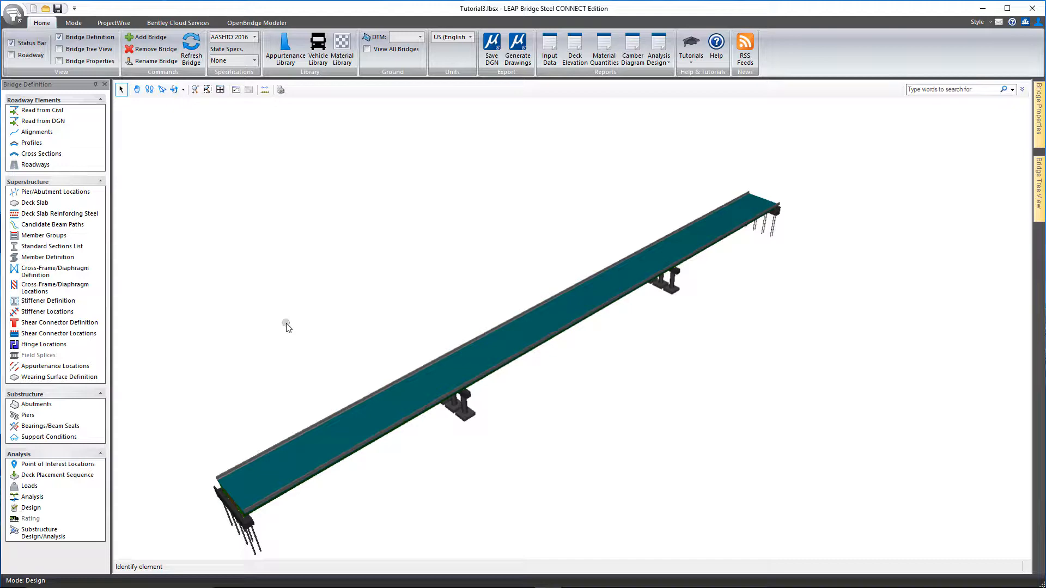
{"action": "mouse_move", "coordinate": [127, 321]}
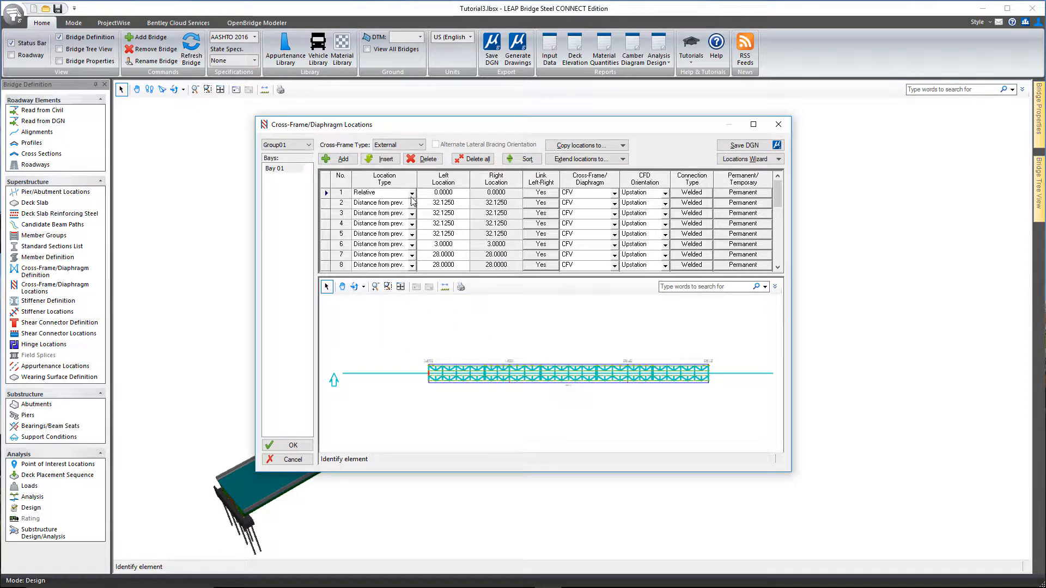
{"action": "left_click", "coordinate": [413, 145]}
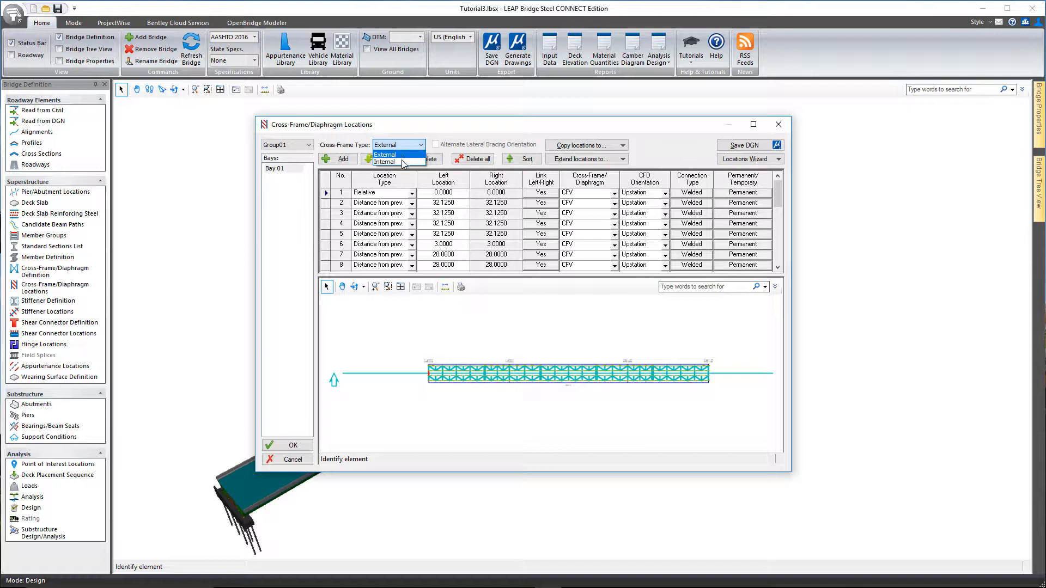
{"action": "left_click", "coordinate": [384, 155]}
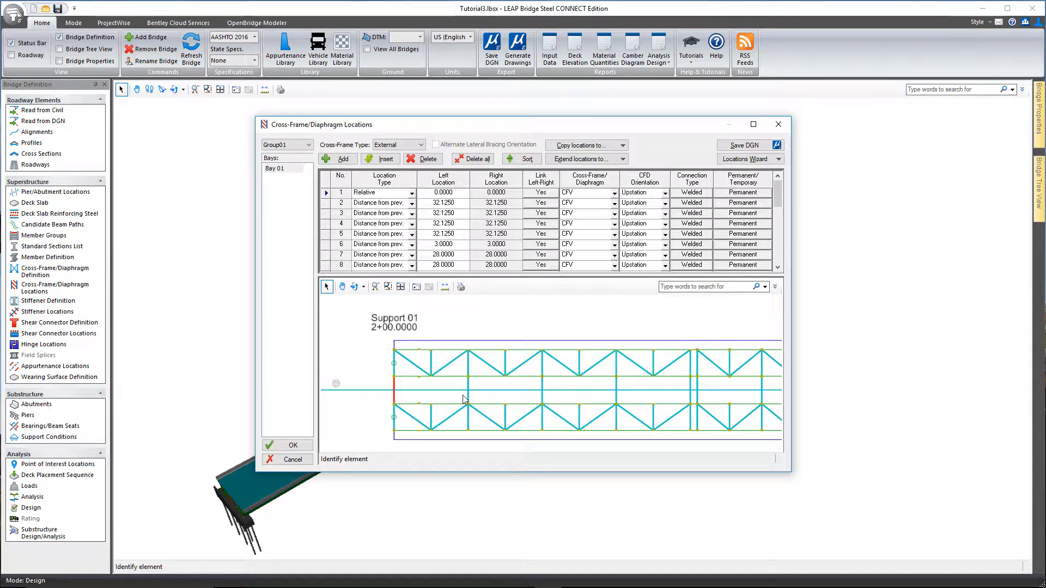
{"action": "left_click", "coordinate": [426, 145]}
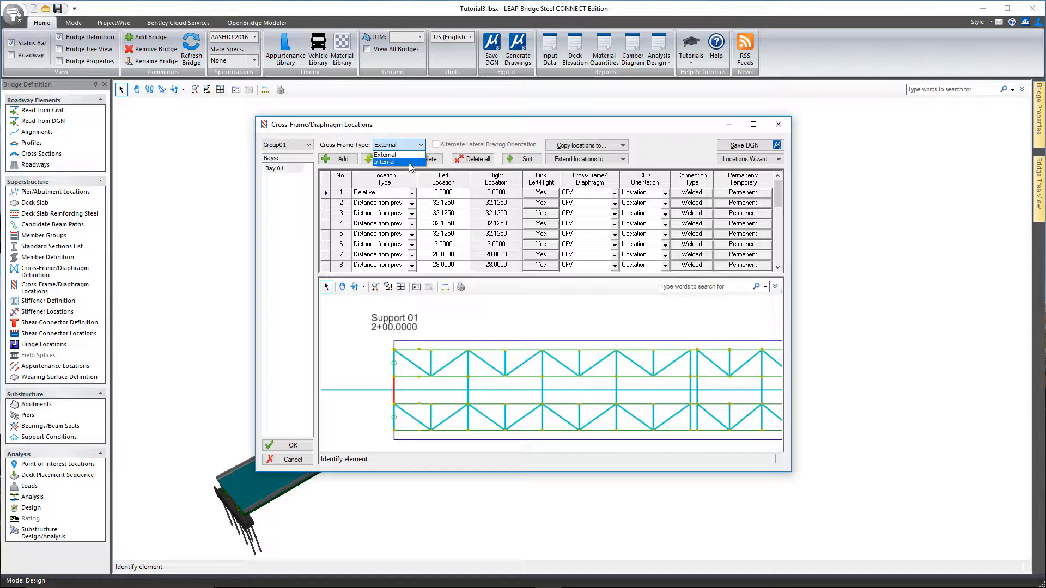
{"action": "left_click", "coordinate": [386, 161]}
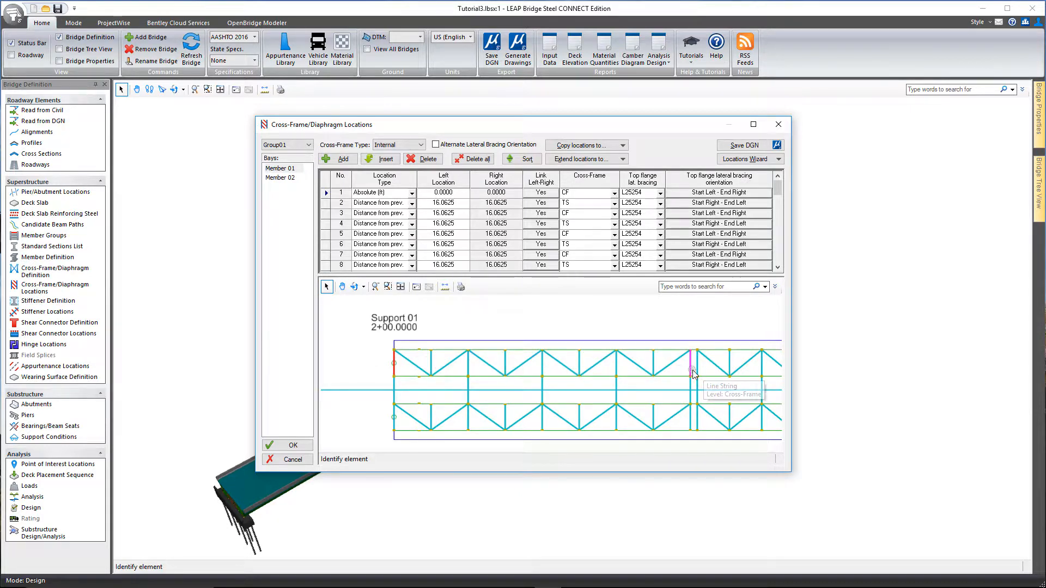
{"action": "mouse_move", "coordinate": [310, 258]}
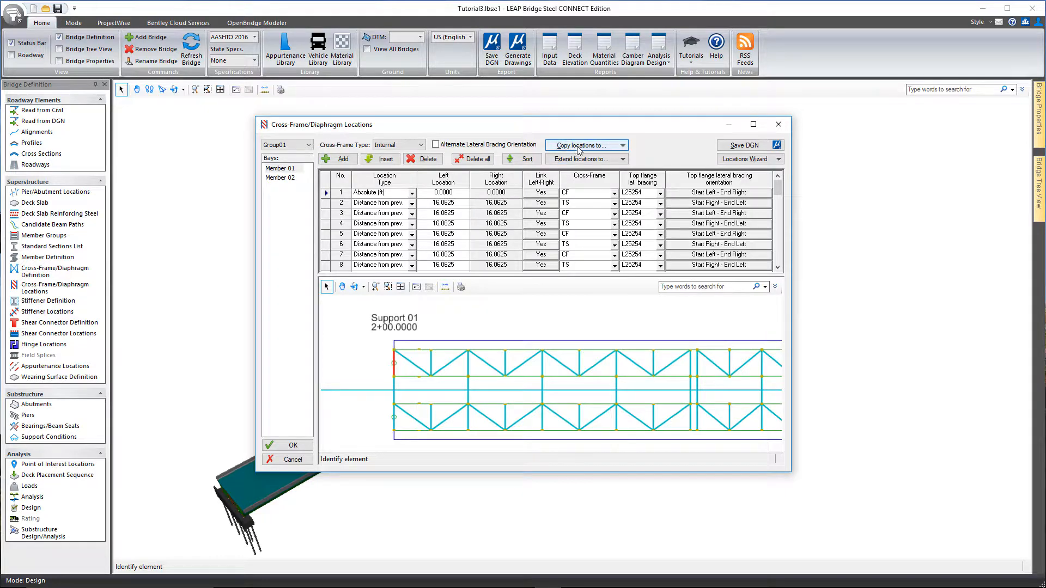
{"action": "left_click", "coordinate": [291, 445]}
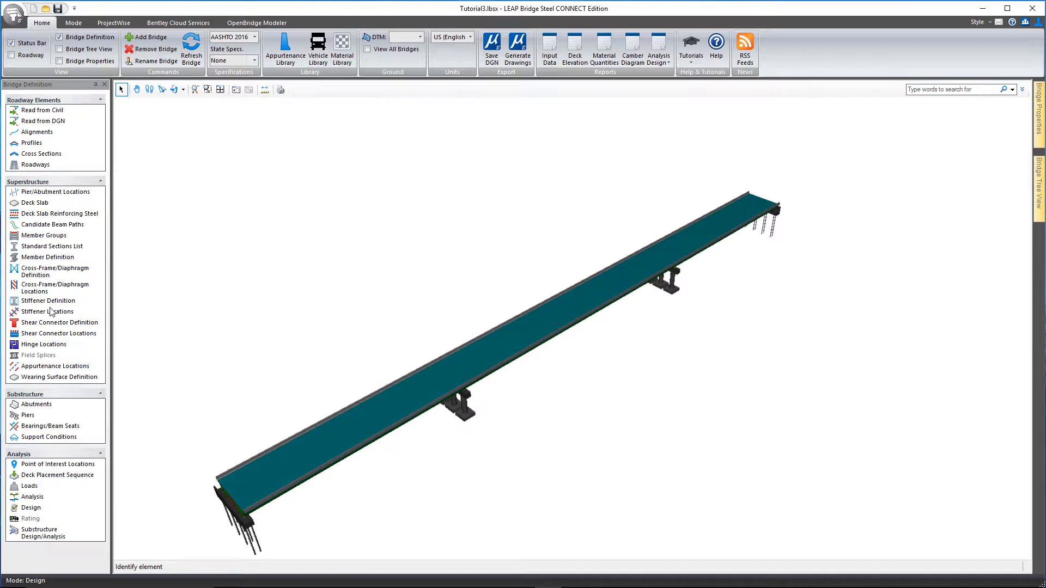
Step: Open Stiffener Locations and view the empty Longitudinal web stiffener table
{"action": "left_click", "coordinate": [47, 312]}
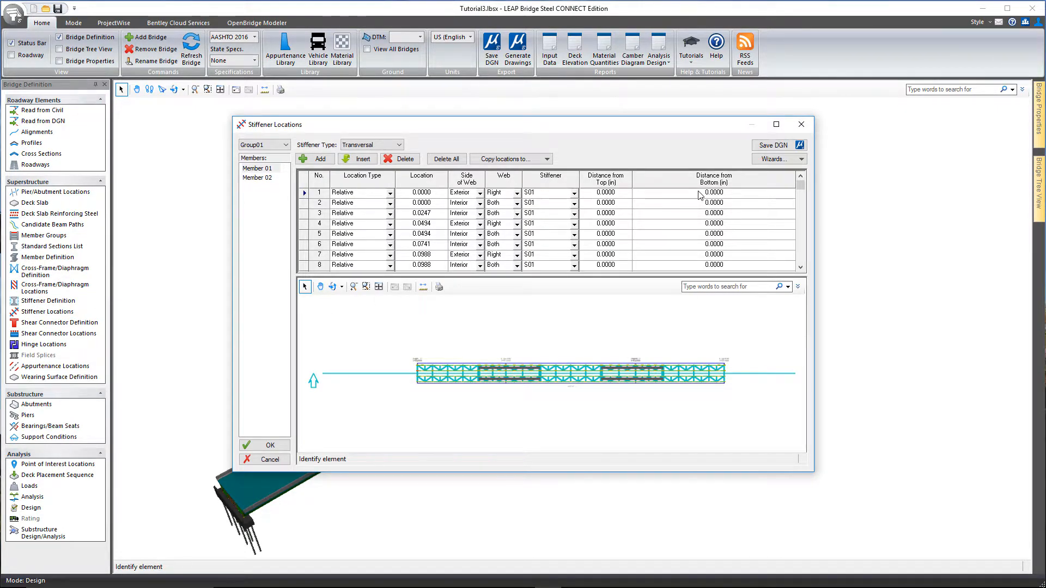
{"action": "left_click", "coordinate": [399, 144]}
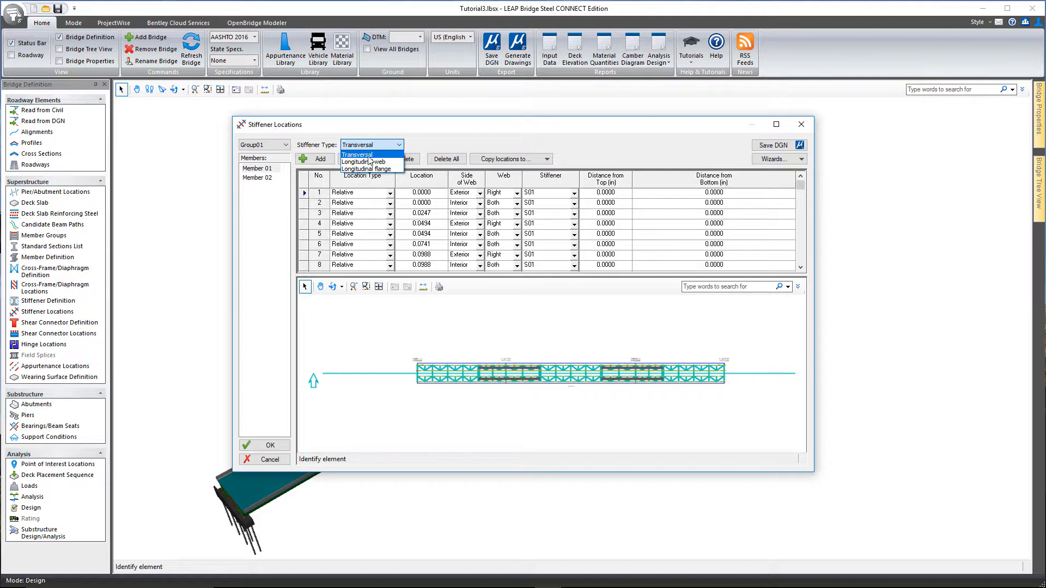
{"action": "mouse_move", "coordinate": [365, 161]}
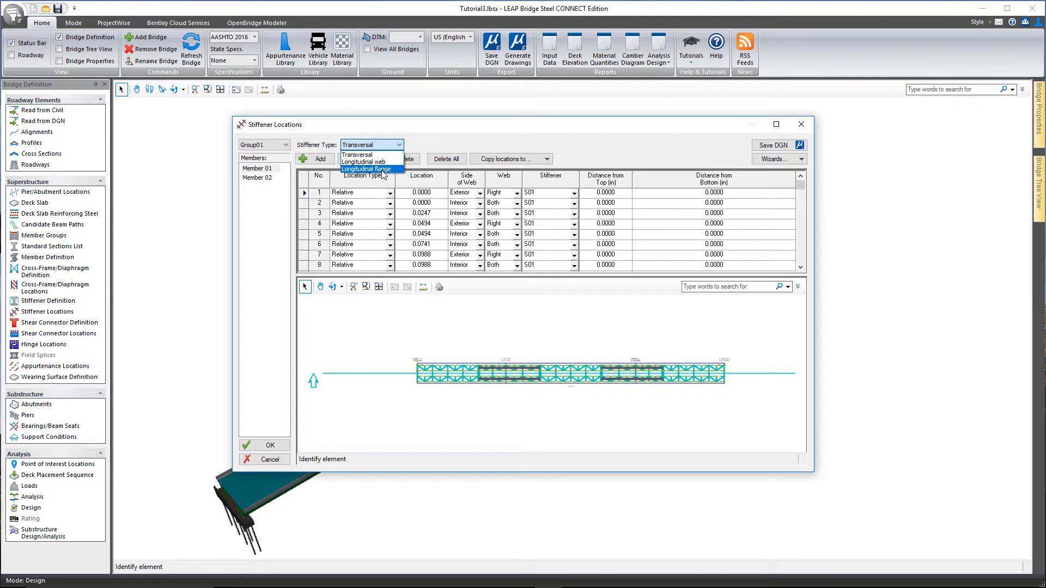
{"action": "mouse_move", "coordinate": [371, 161]}
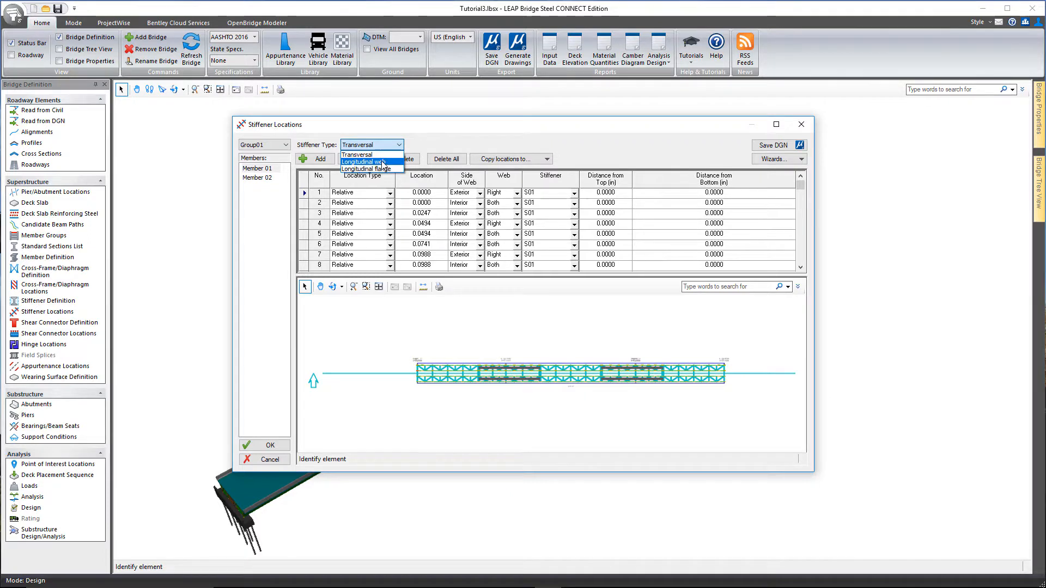
{"action": "left_click", "coordinate": [365, 161]}
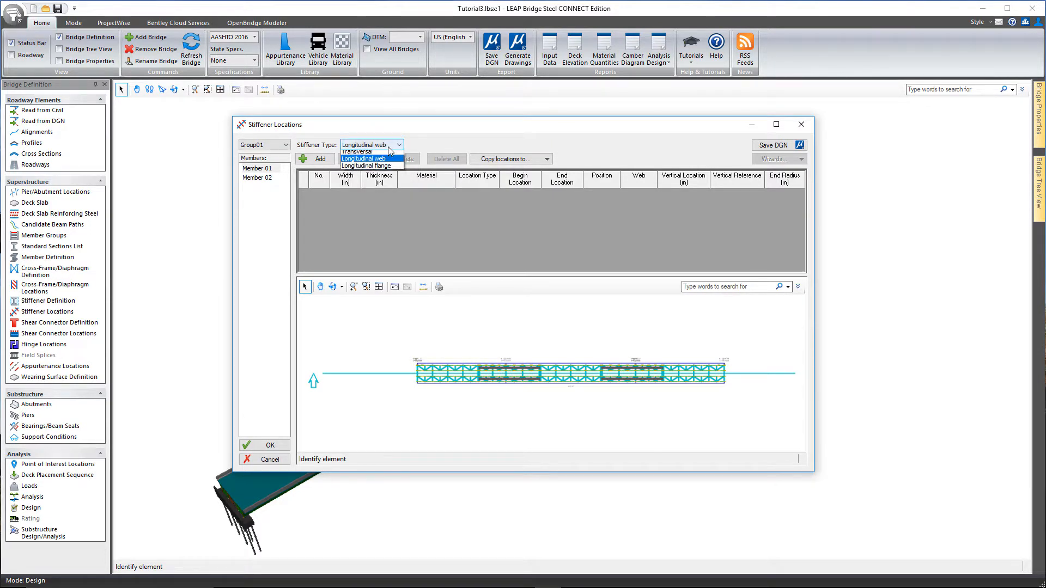
Step: Review the two WT12x42 longitudinal flange stiffeners, then cancel the dialog
{"action": "left_click", "coordinate": [372, 166]}
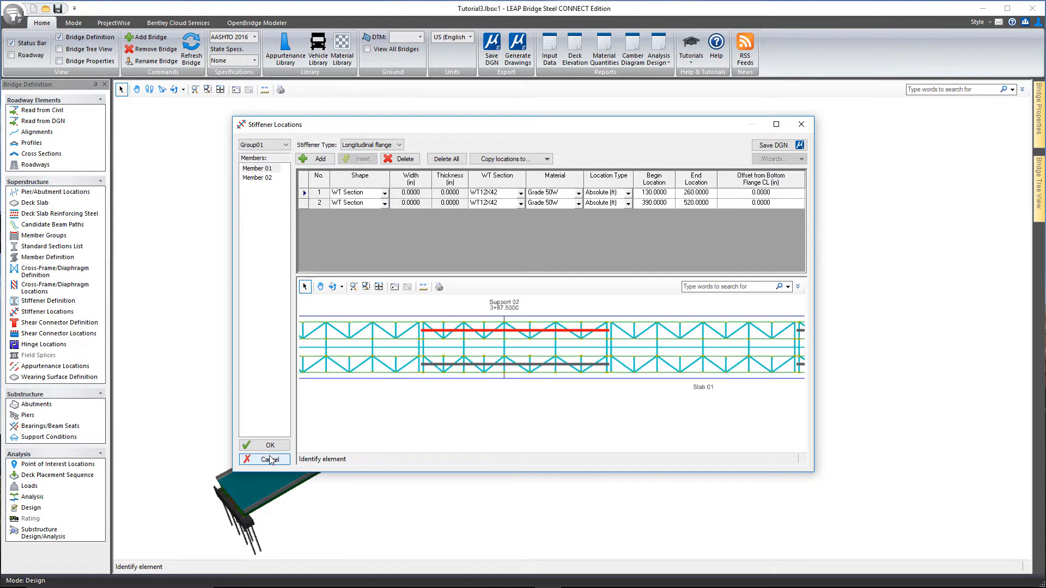
{"action": "left_click", "coordinate": [265, 460]}
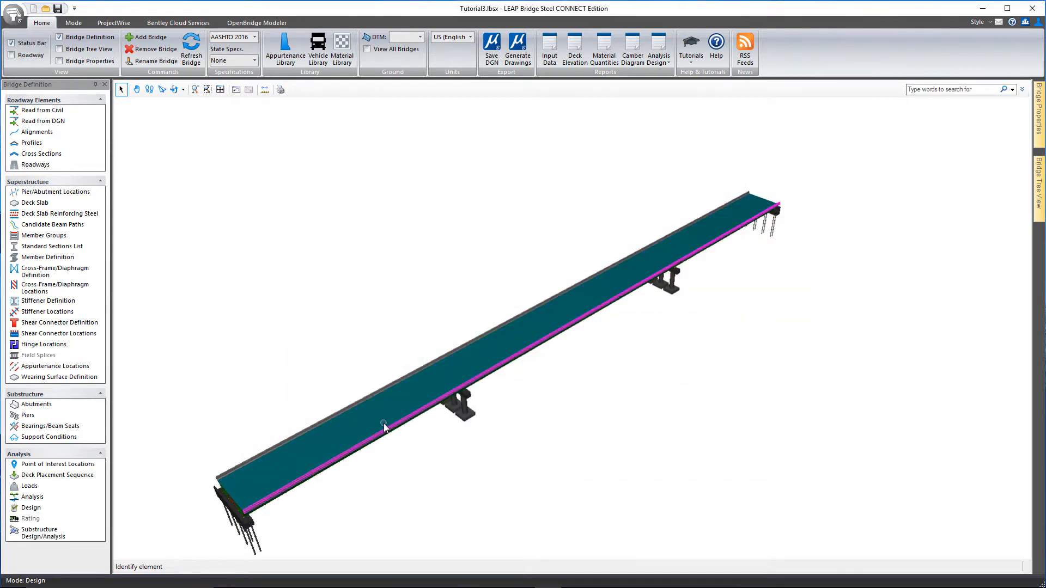
{"action": "mouse_move", "coordinate": [384, 426]}
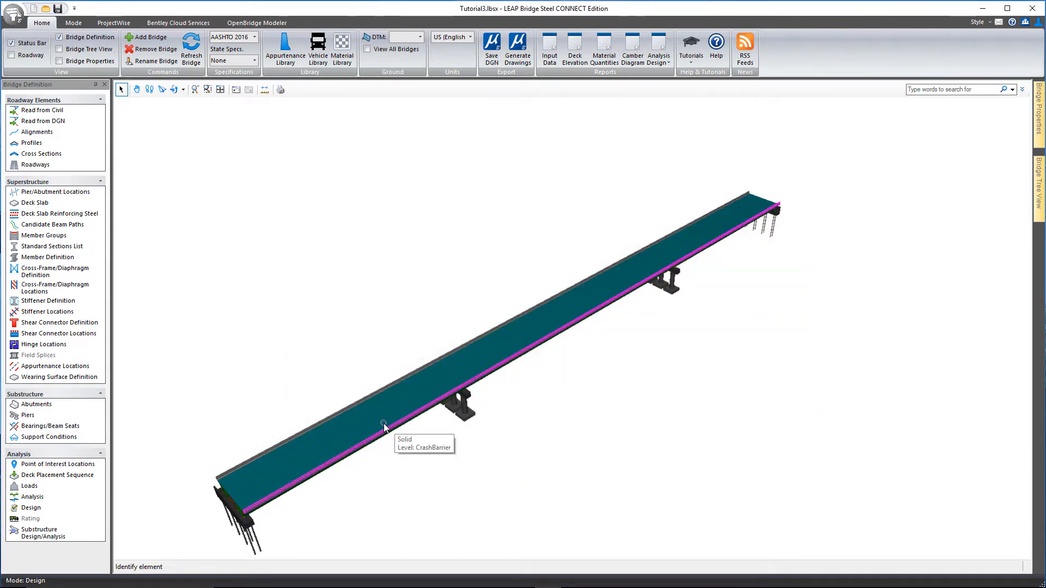